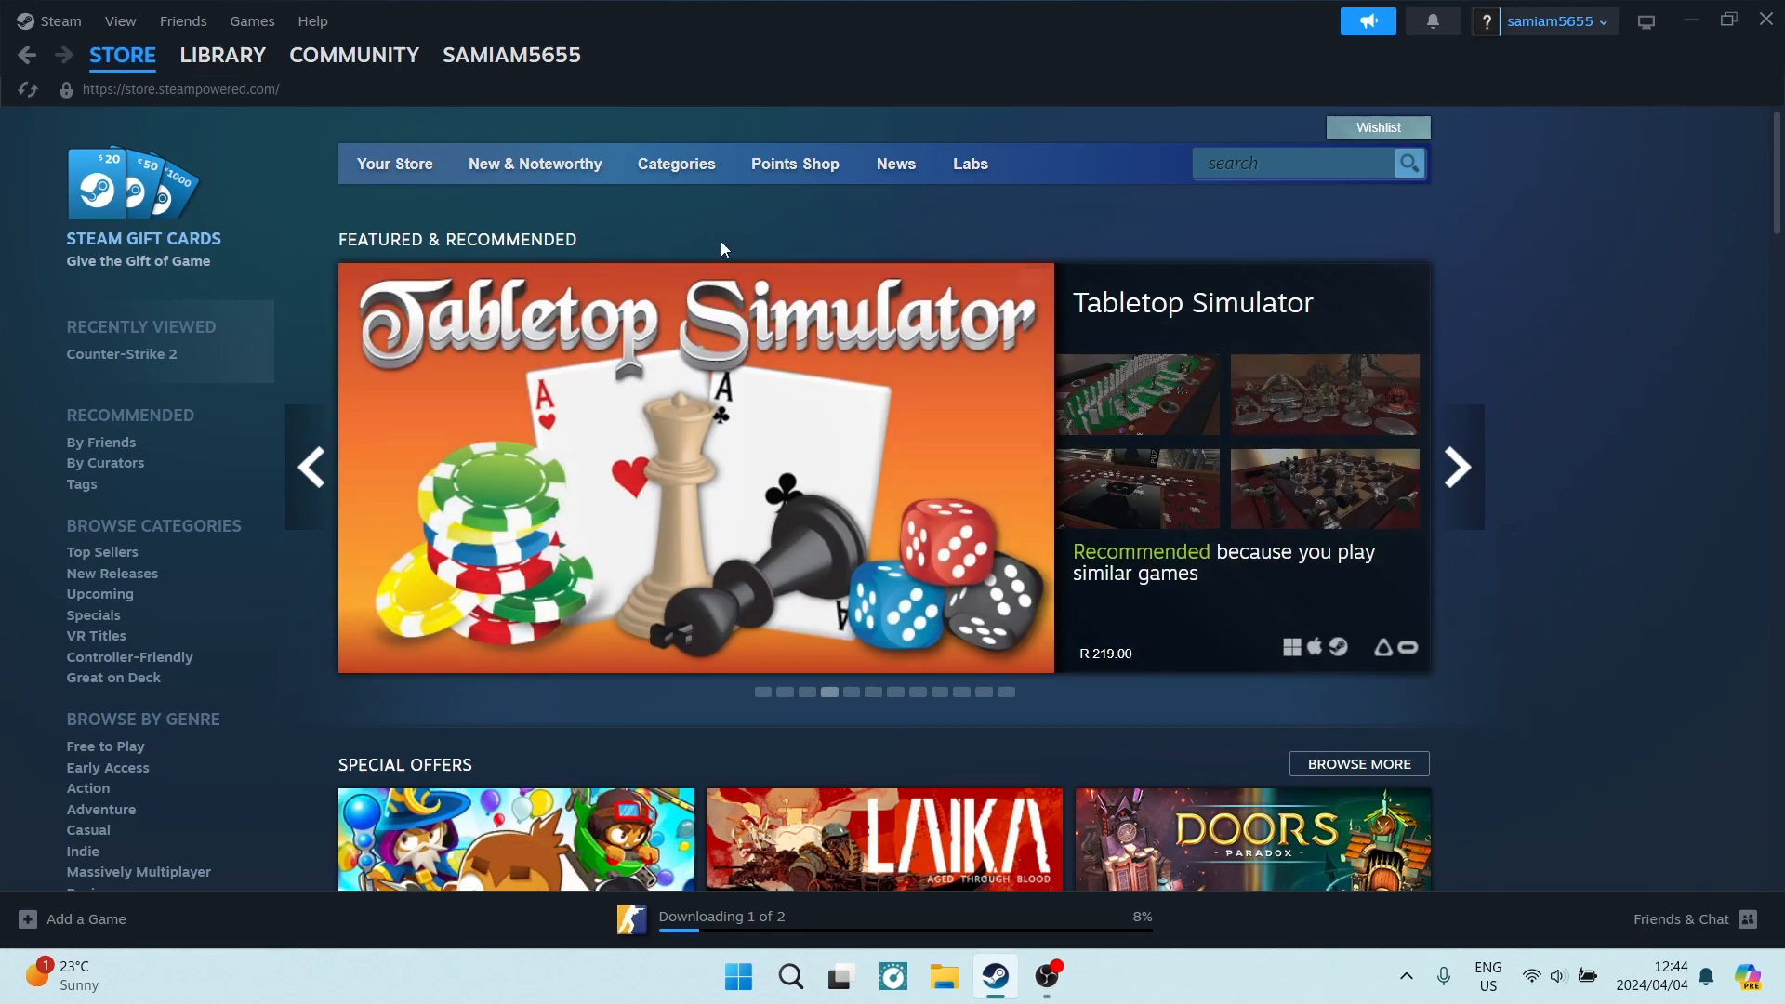
{"action": "mouse_move", "coordinate": [1308, 83]}
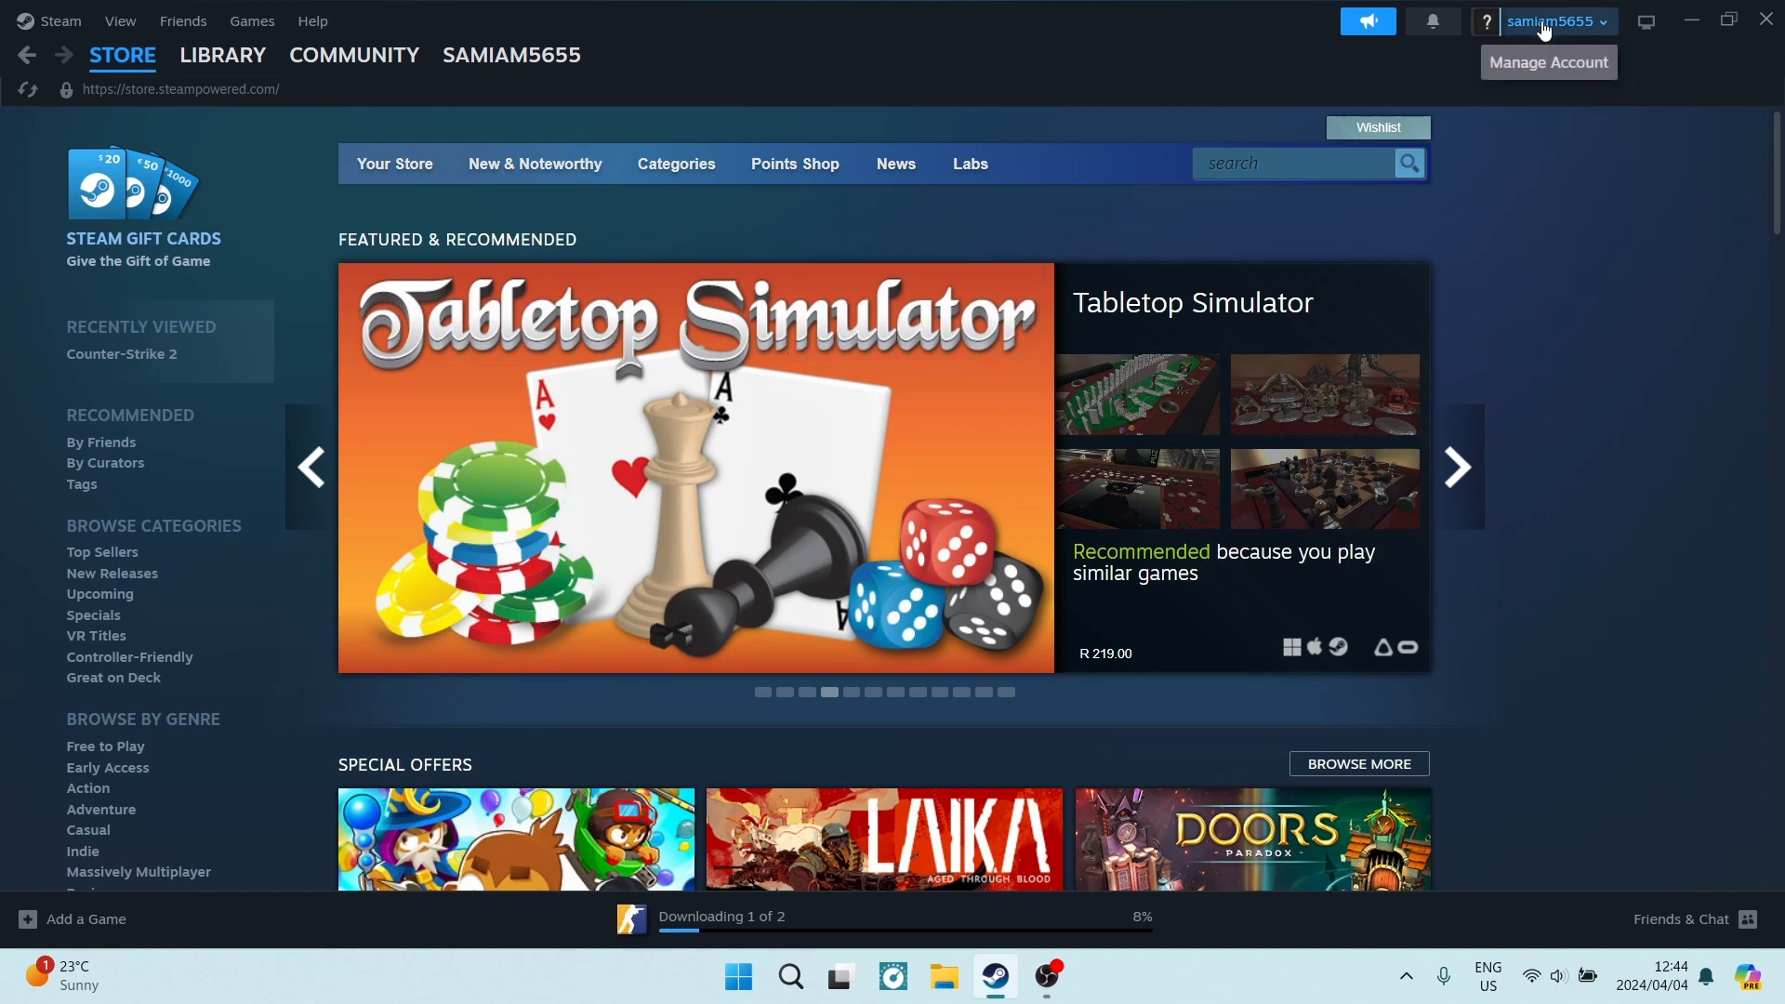
- Open the account name dropdown at the top right of Steam
{"action": "left_click", "coordinate": [1556, 21]}
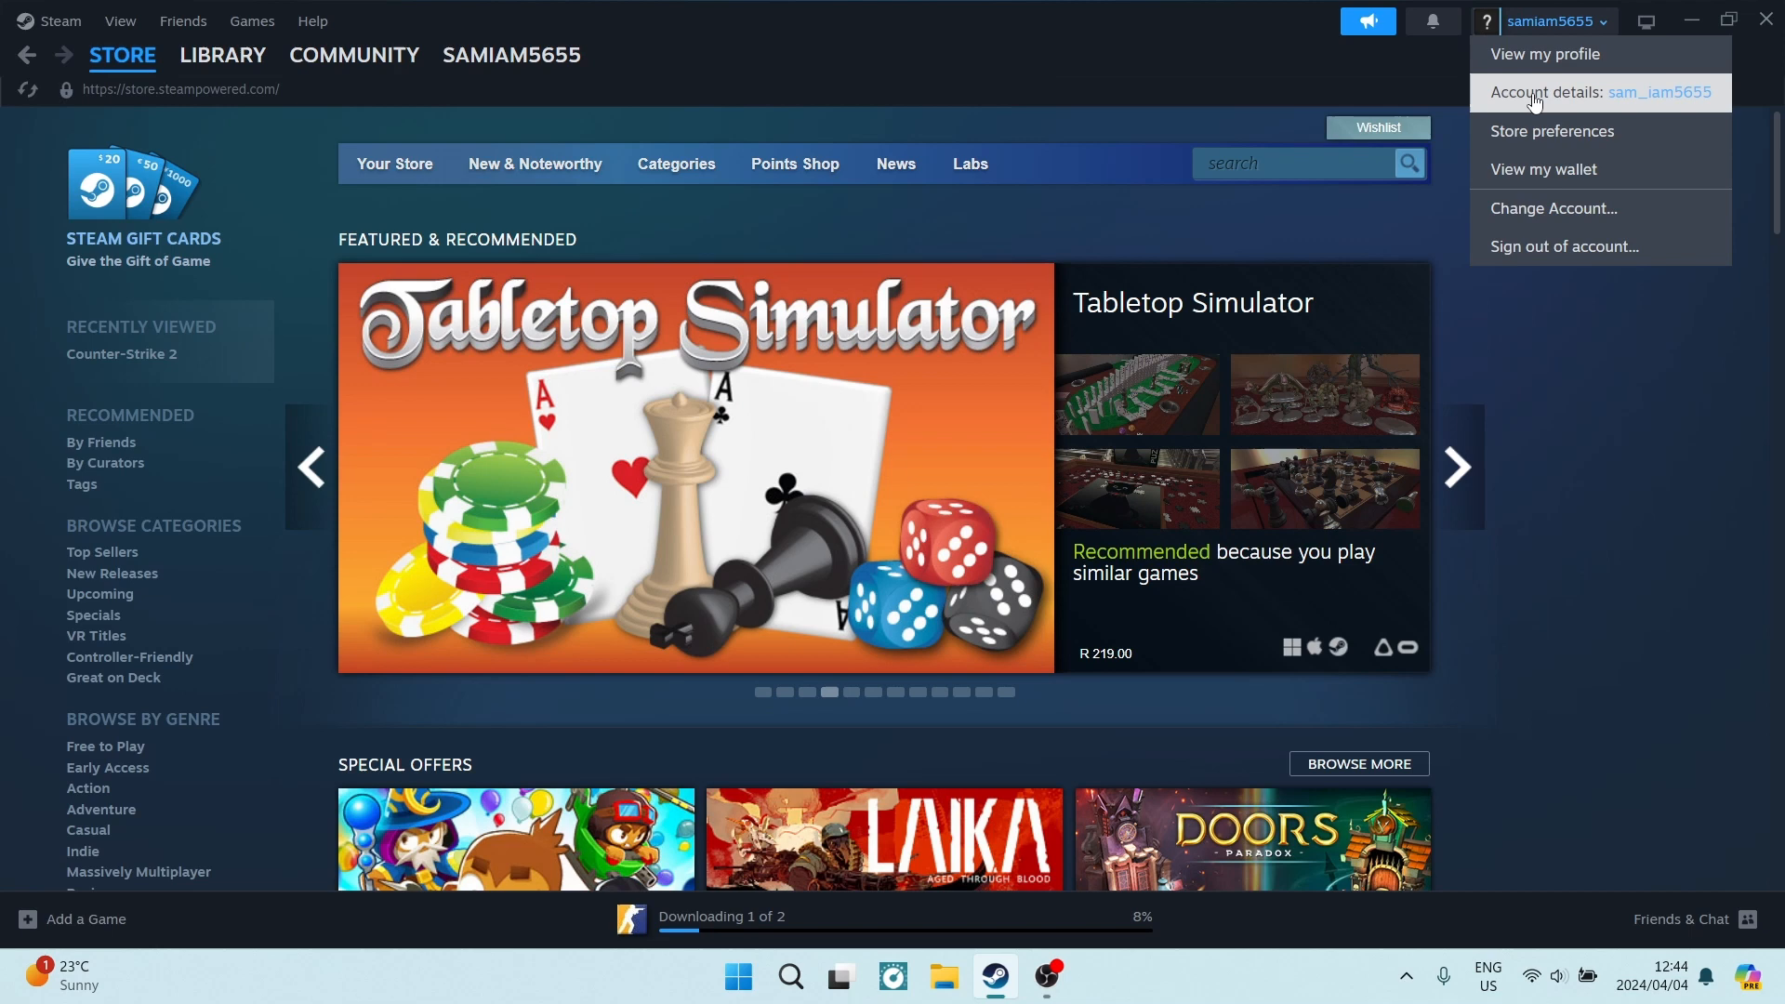
- Go to Account details and scroll down to the Account Security section
{"action": "left_click", "coordinate": [1571, 93]}
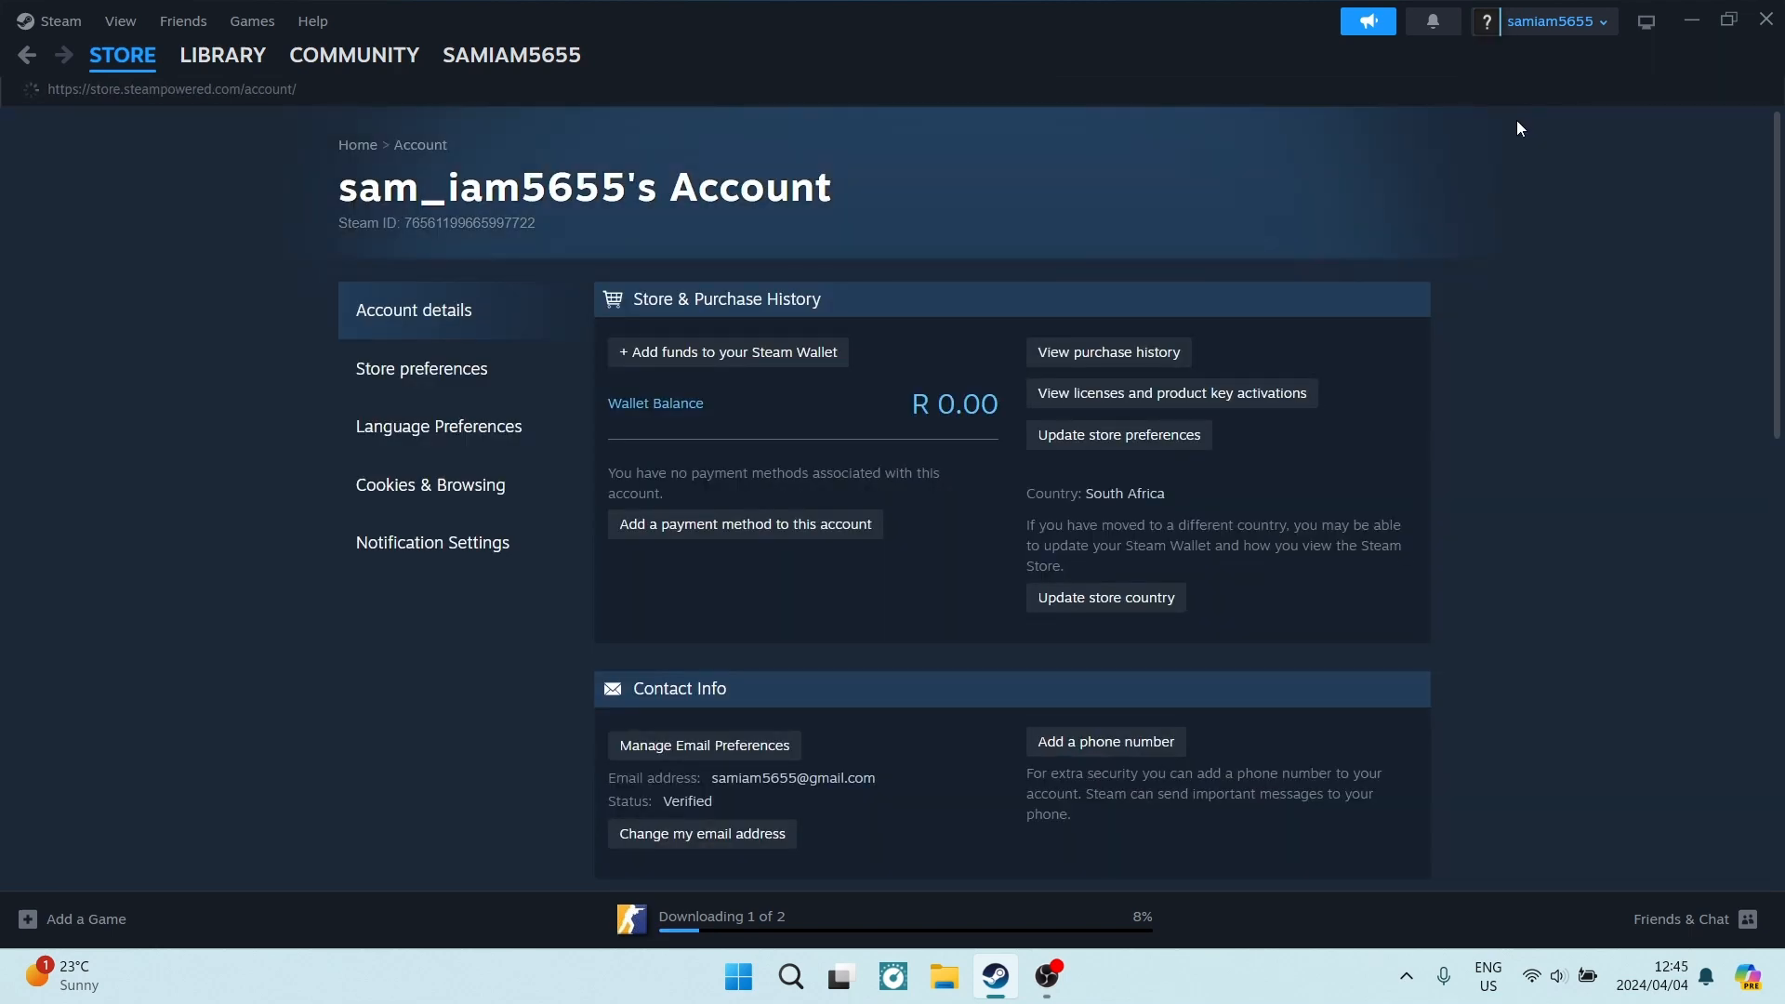
{"action": "scroll", "scroll_direction": "down", "scroll_amount": 3}
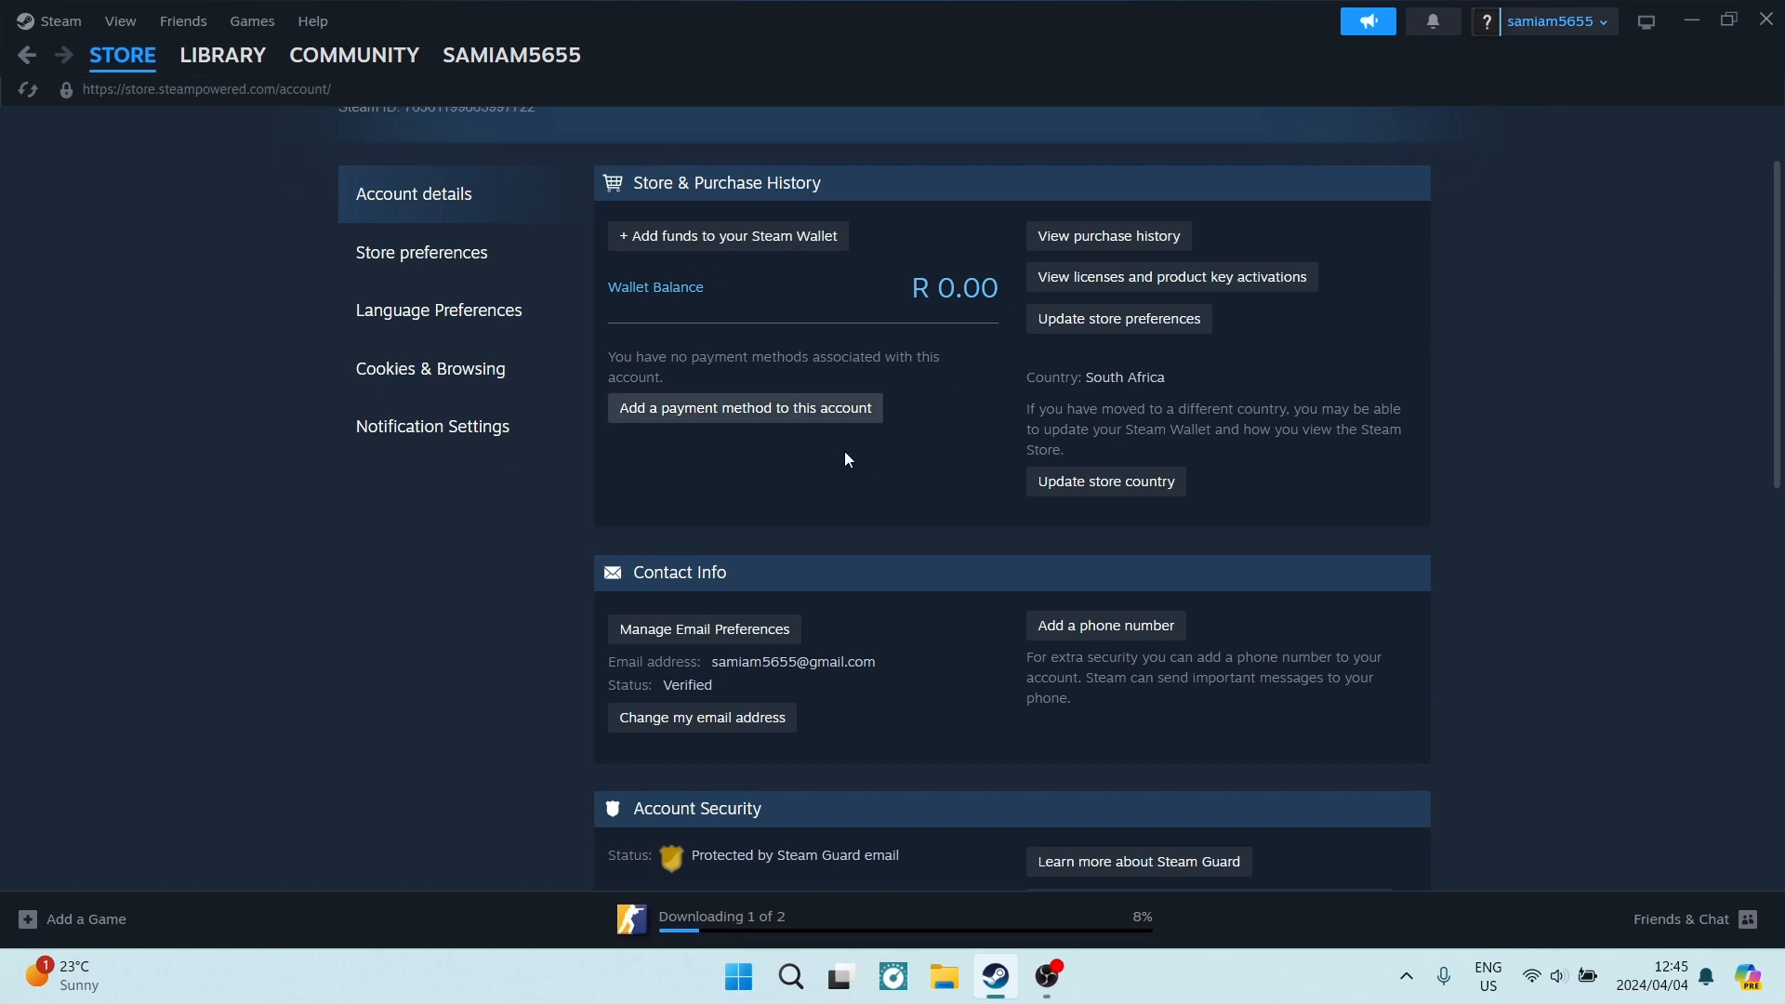
{"action": "scroll", "scroll_direction": "down", "scroll_amount": 3}
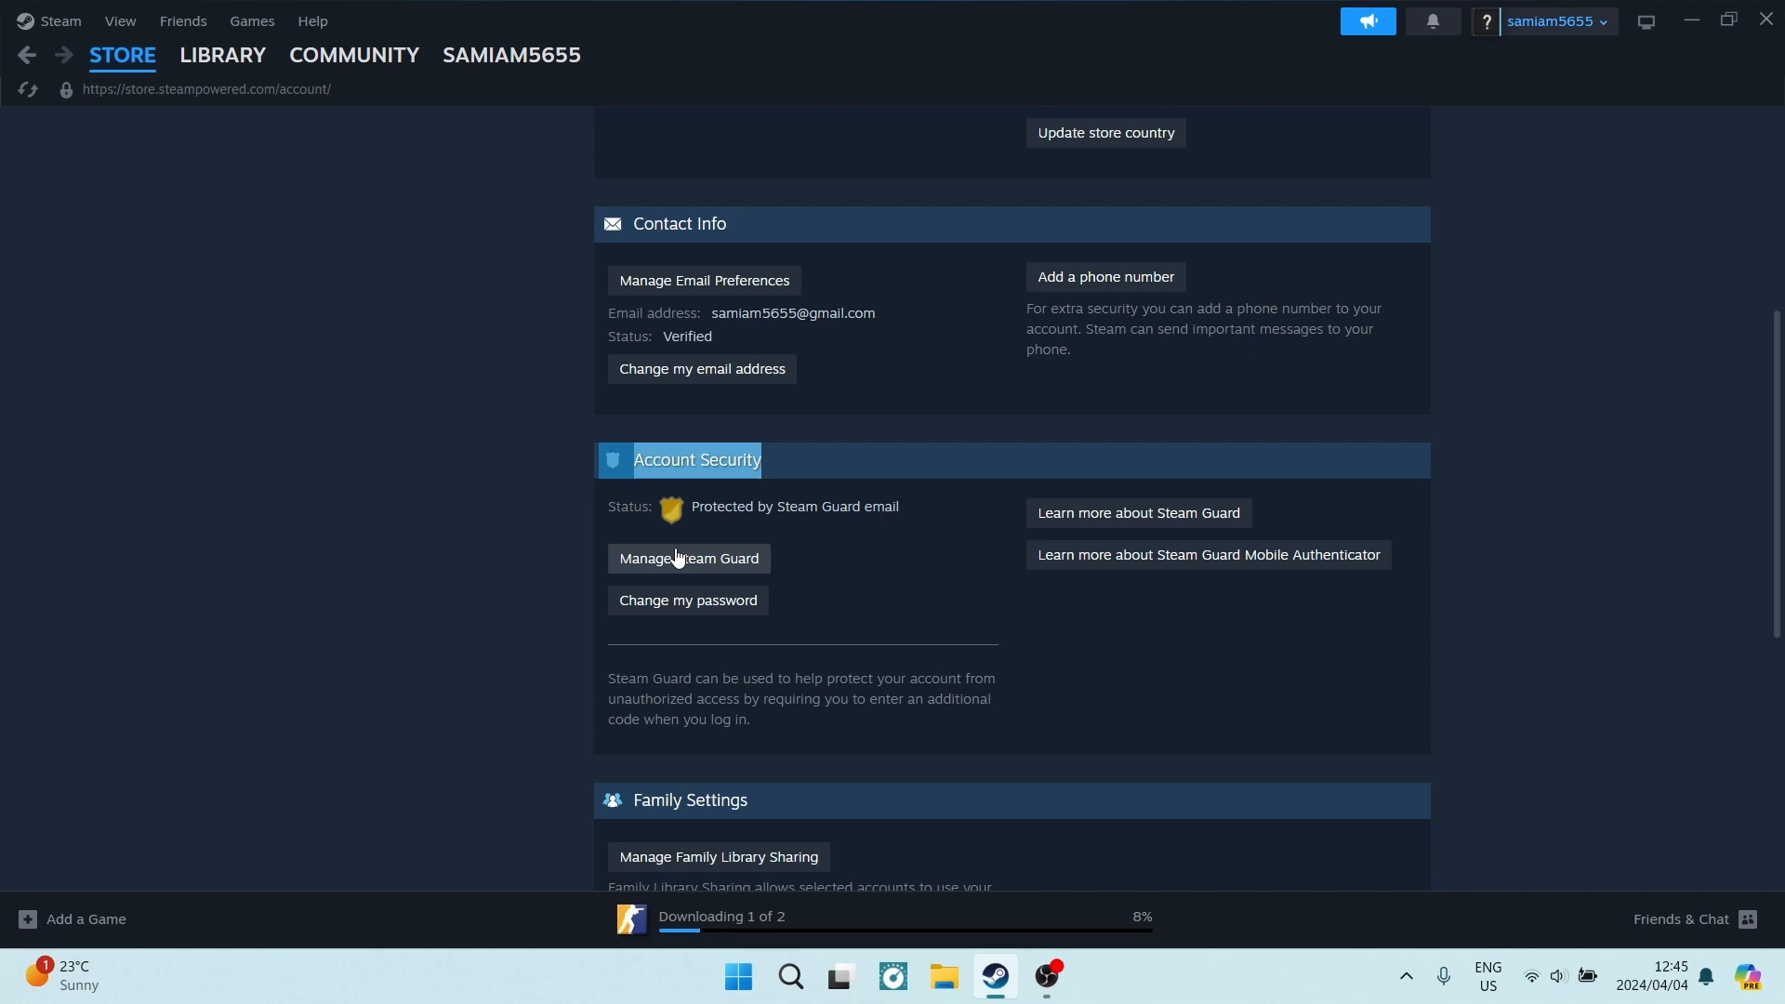
- Open Manage Steam Guard from the Account Security section
{"action": "left_click", "coordinate": [688, 557]}
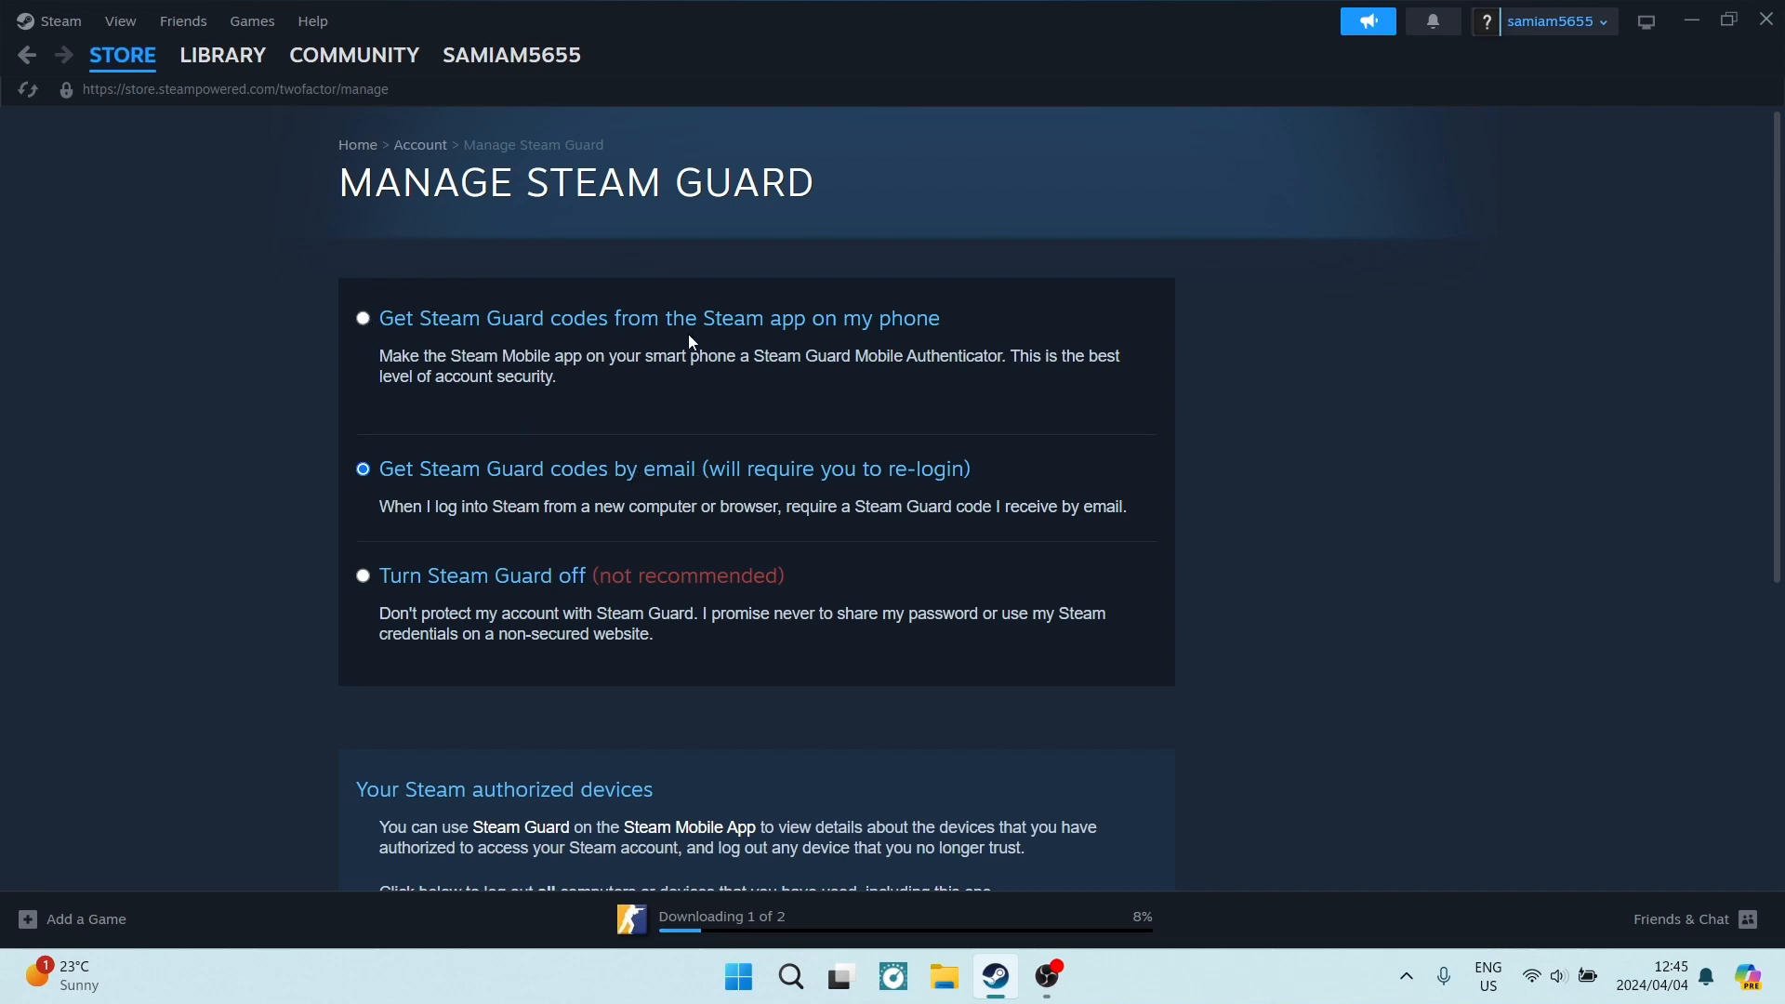
{"action": "mouse_move", "coordinate": [765, 438]}
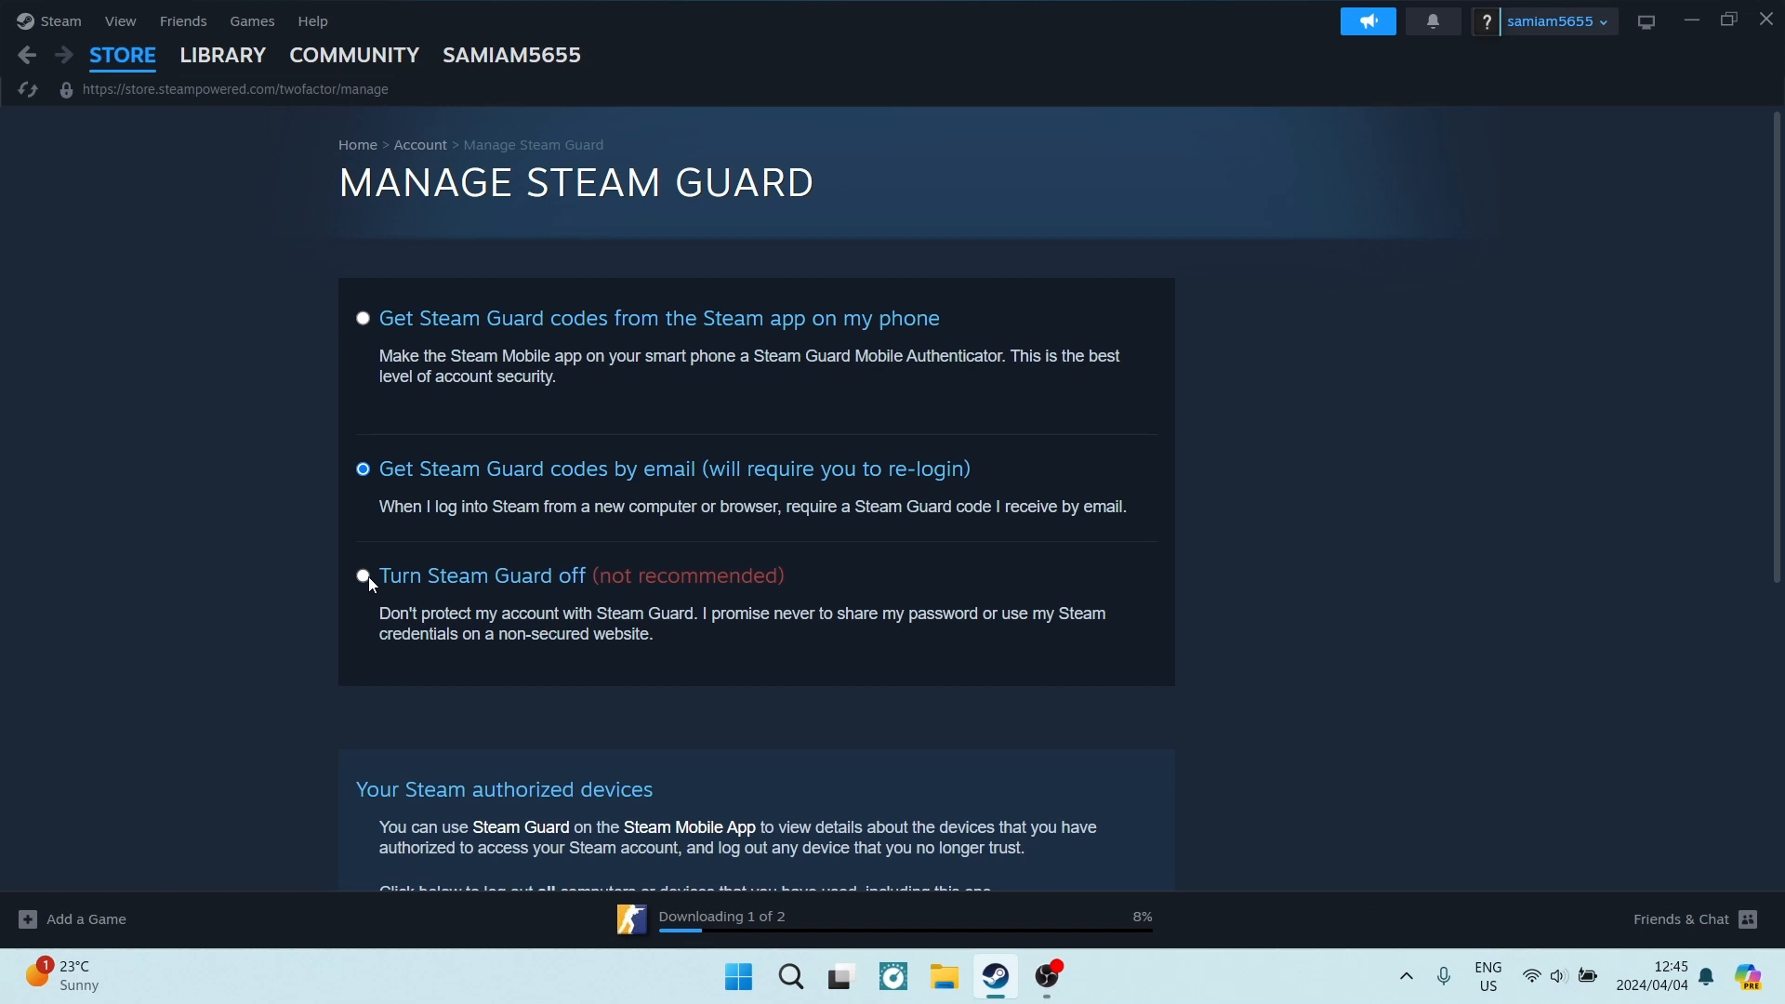
{"action": "mouse_move", "coordinate": [447, 612]}
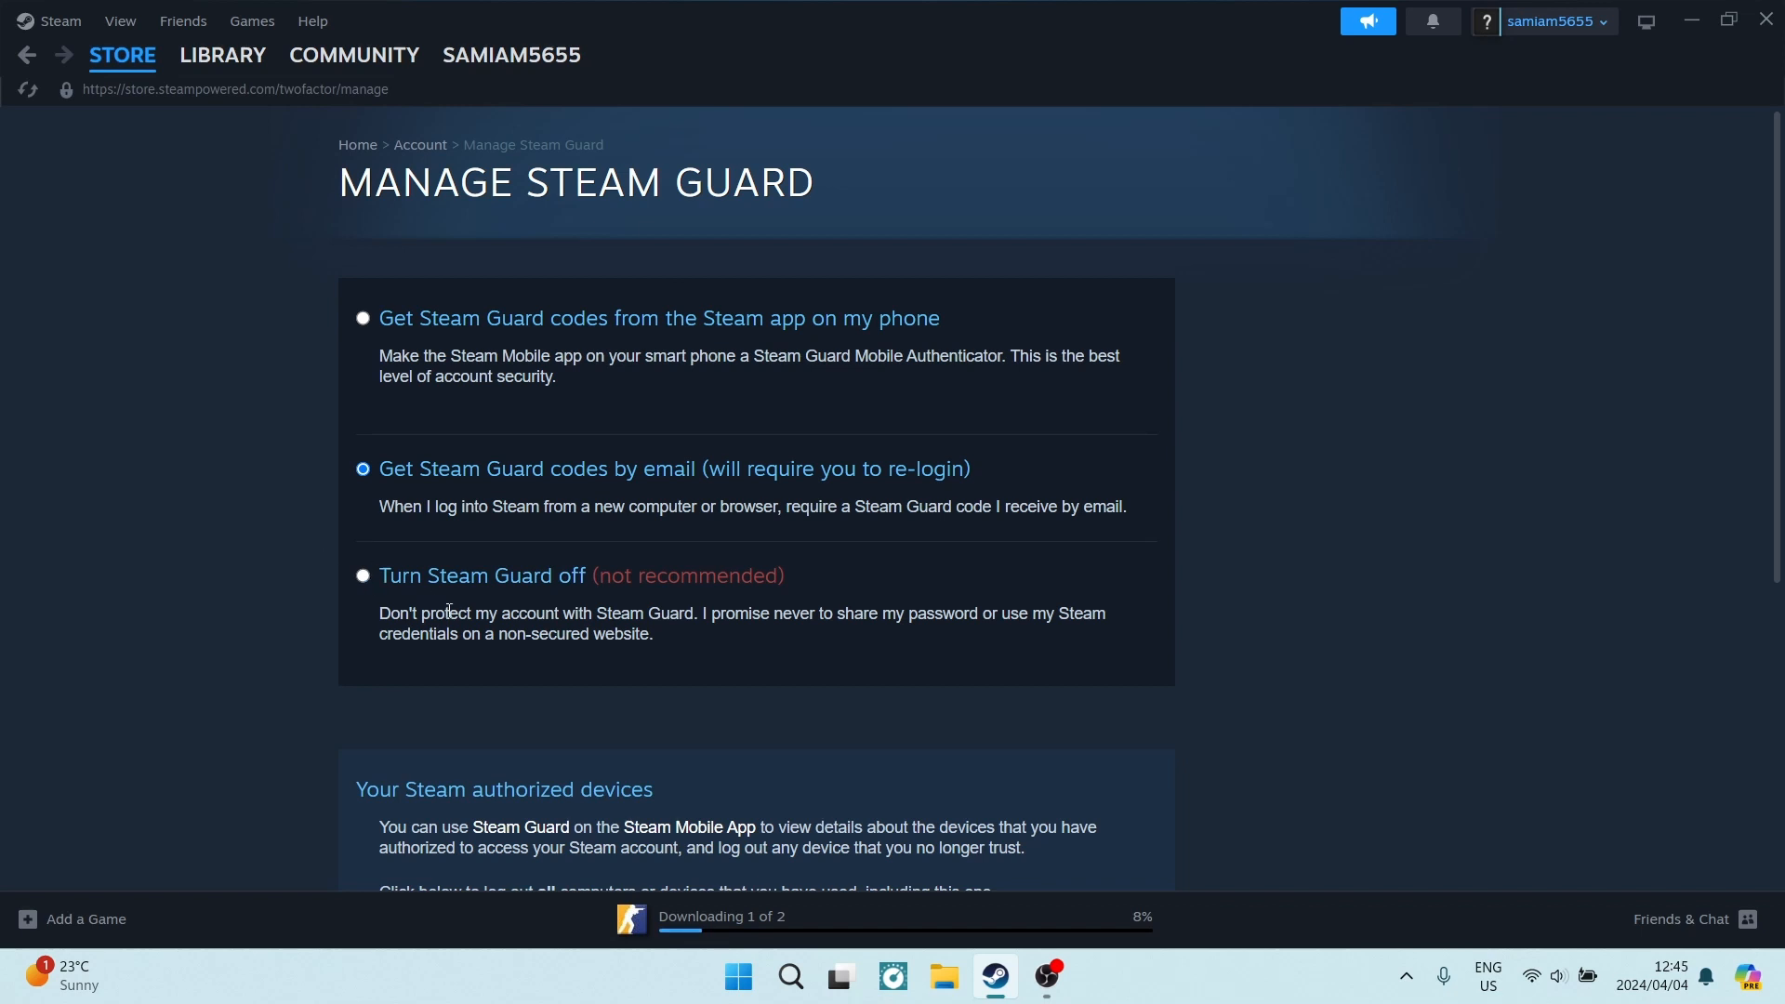
{"action": "mouse_move", "coordinate": [442, 337]}
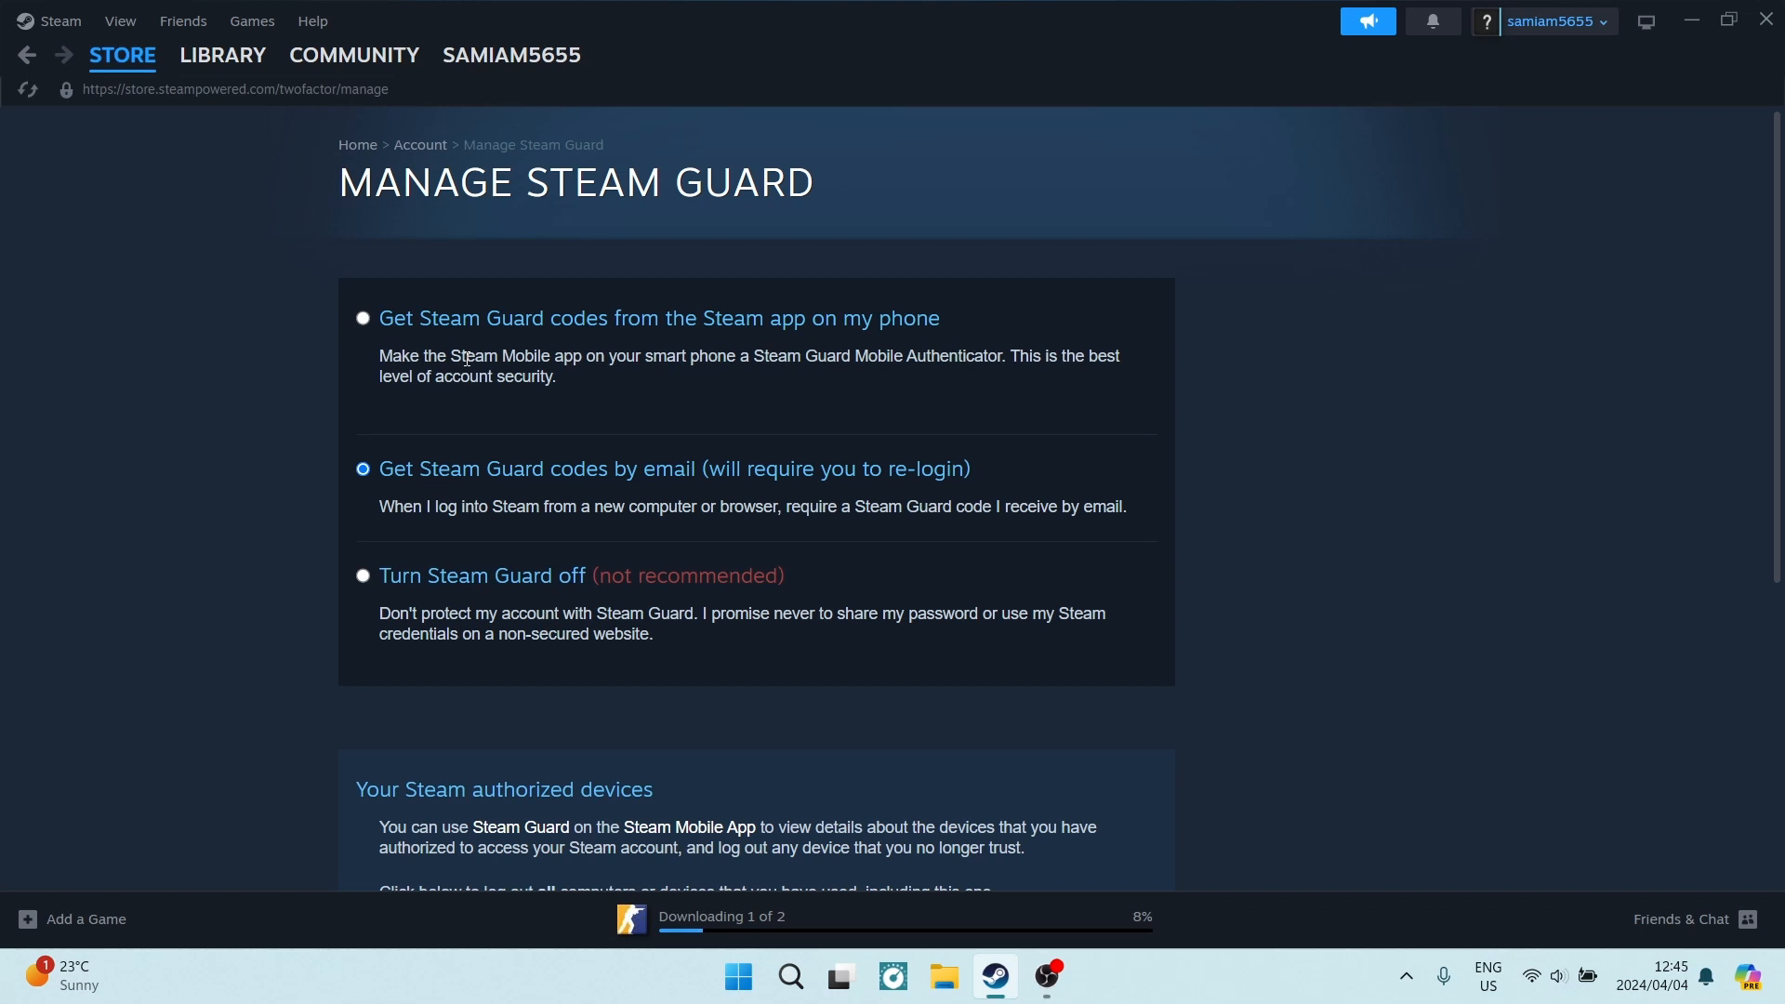
{"action": "mouse_move", "coordinate": [522, 411]}
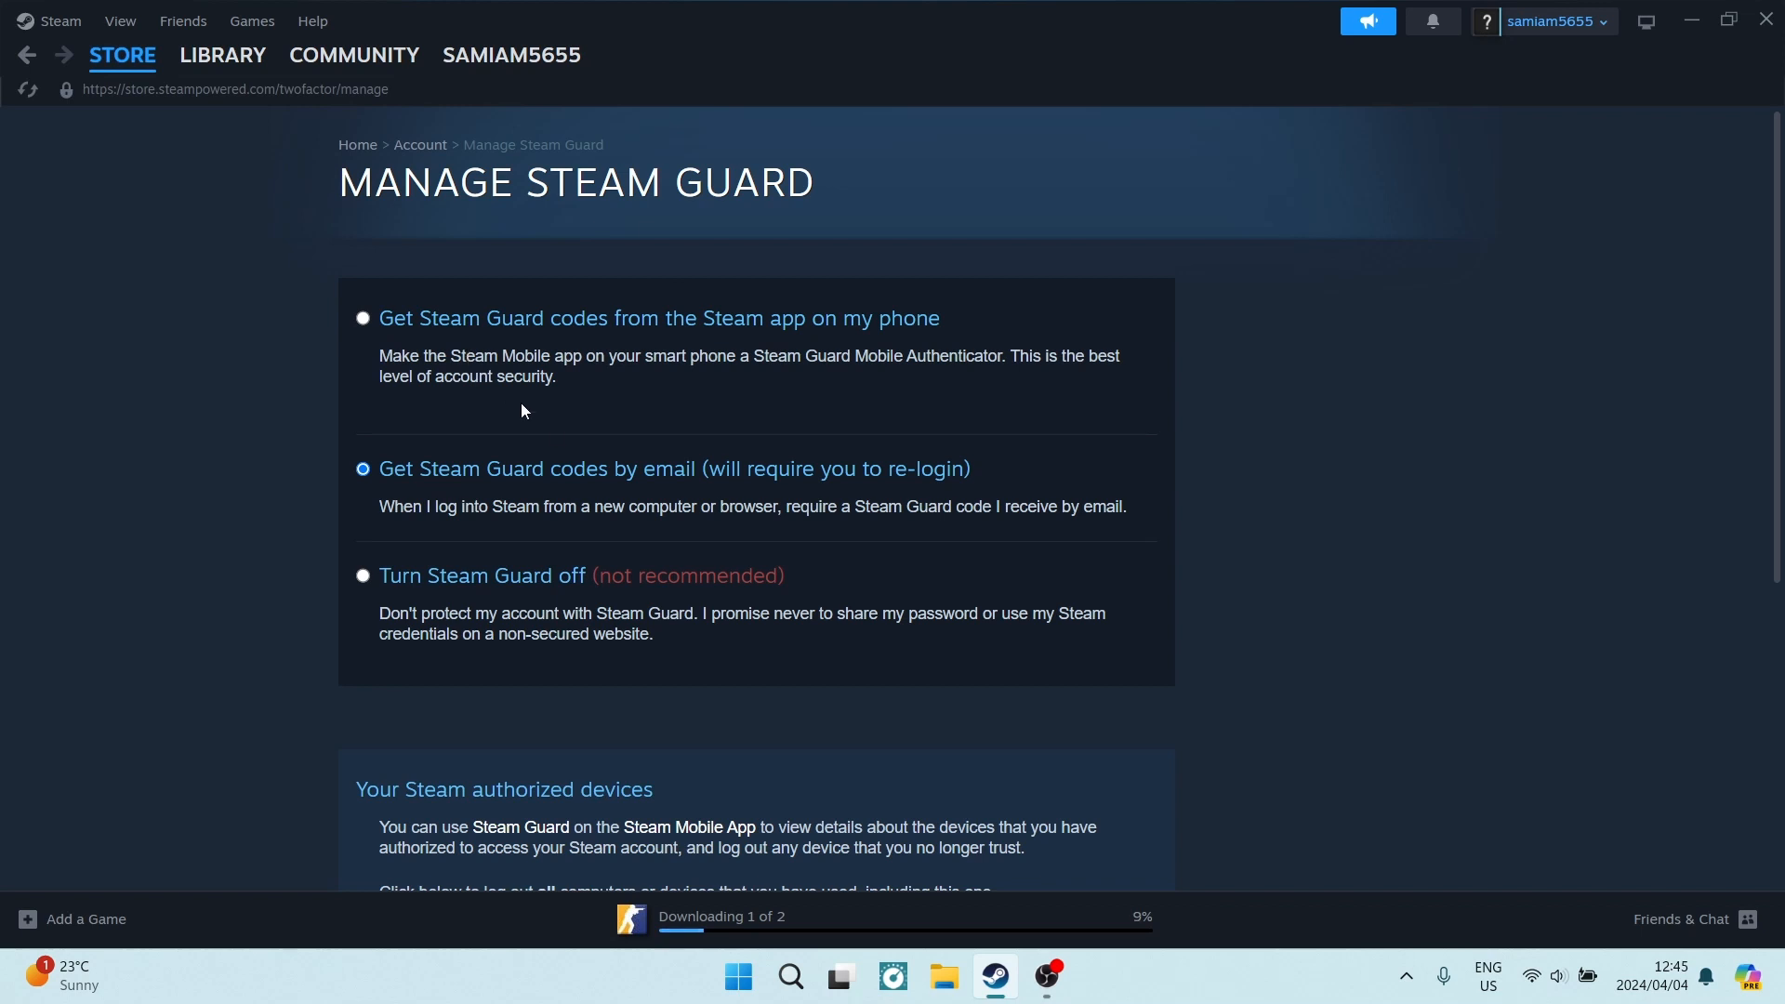